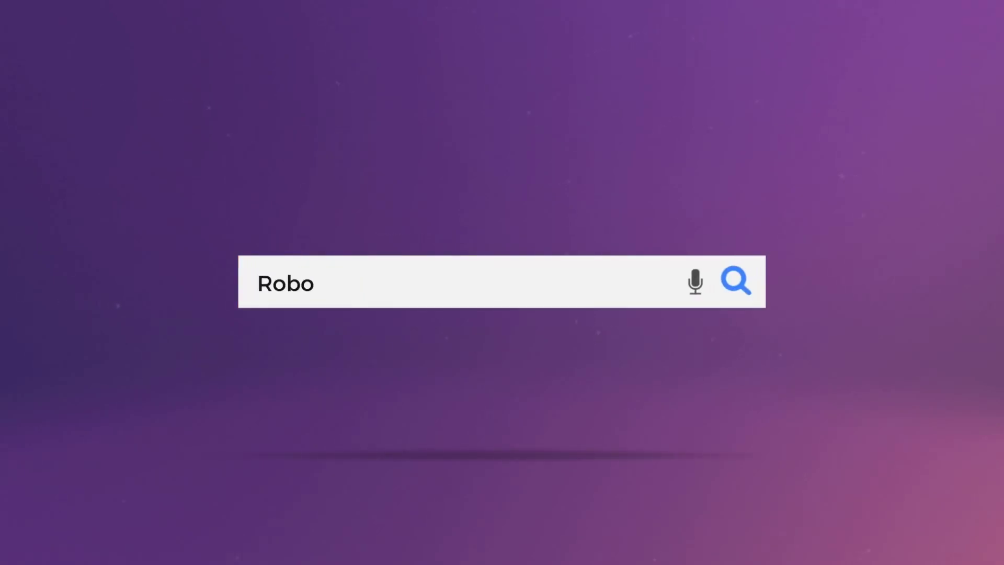
# Sign in to RoboForm Everywhere via the Log In page using autofilled saved credentials, reaching Files > Logins
pyautogui.click(735, 280)
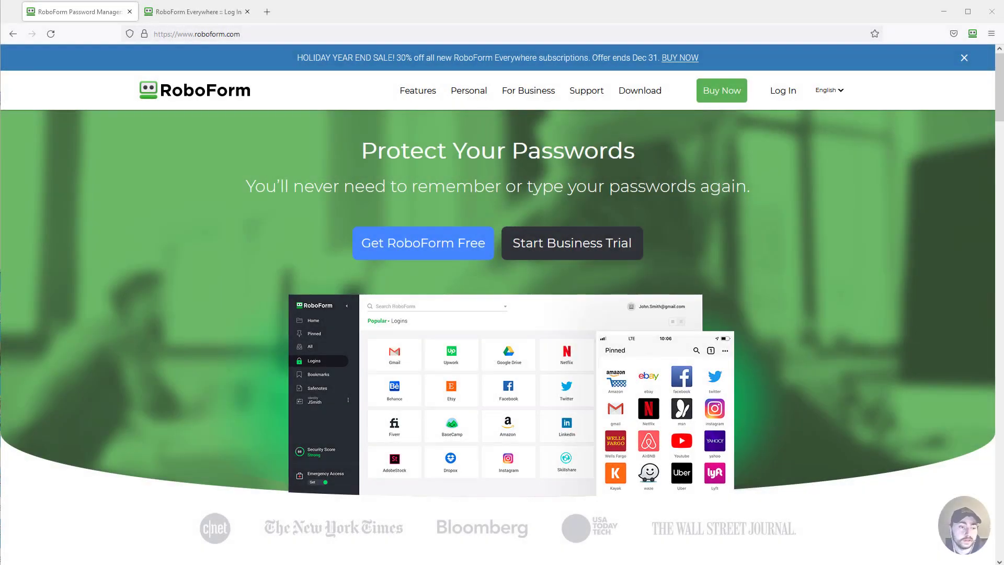
pyautogui.moveTo(942, 253)
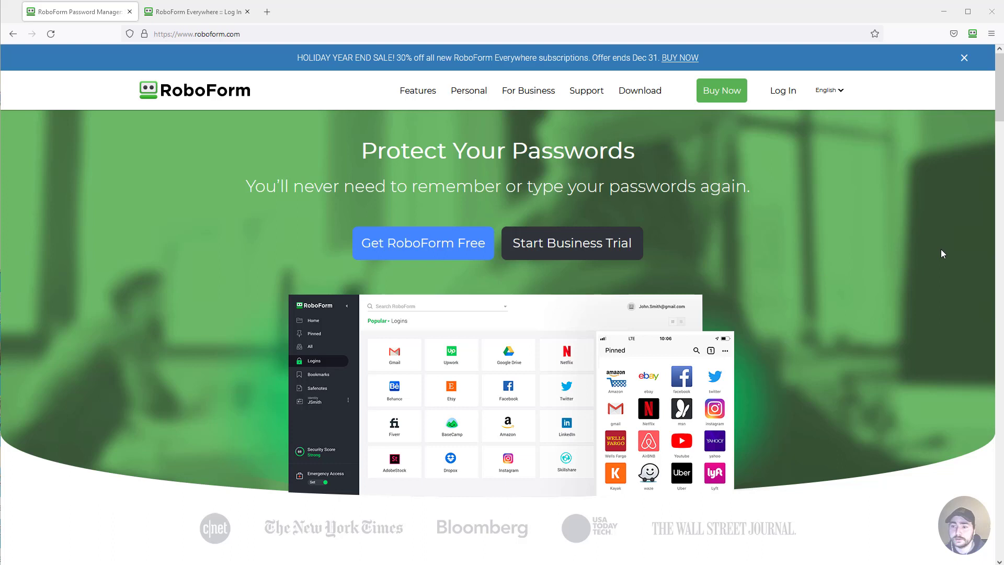
pyautogui.moveTo(929, 251)
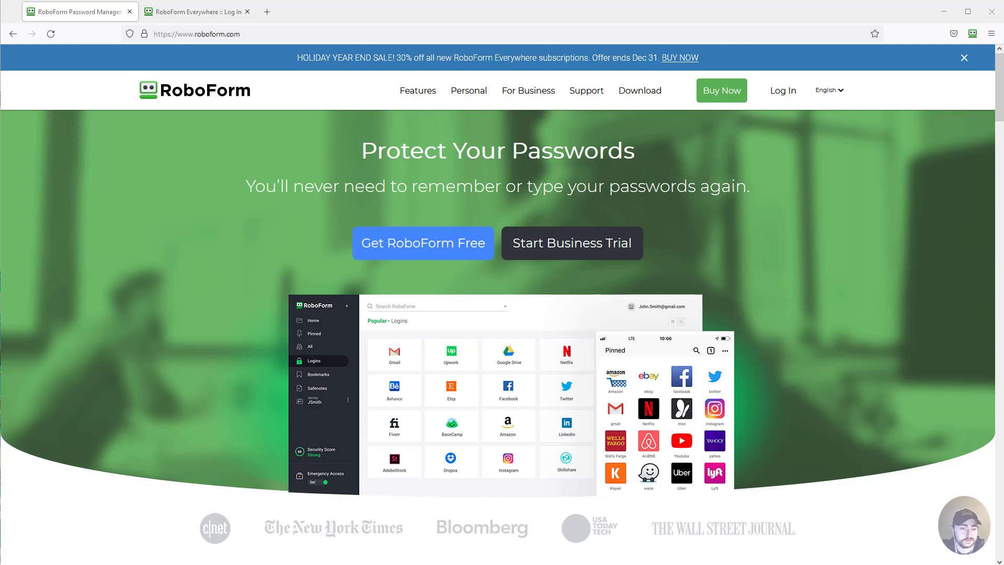
pyautogui.moveTo(797, 94)
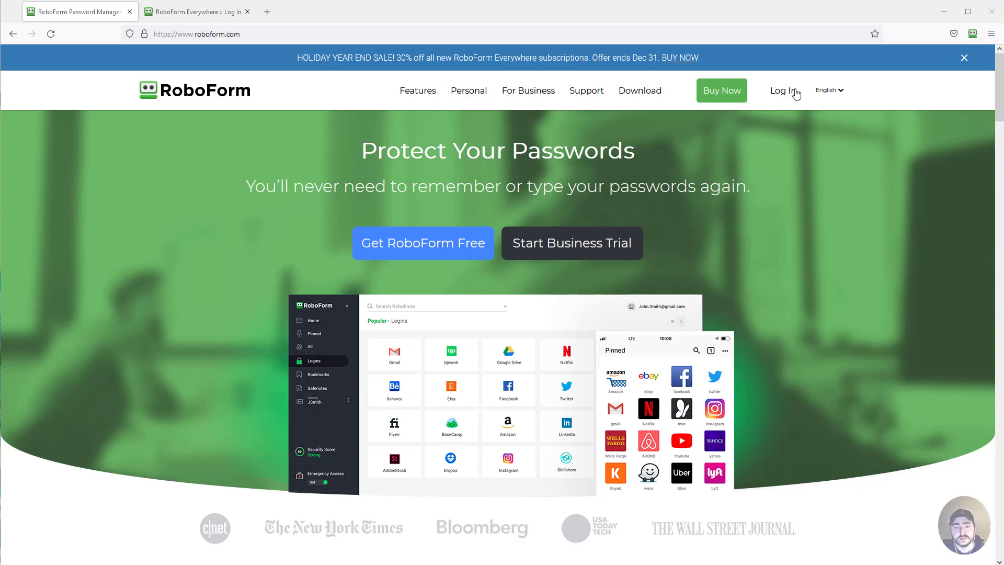
pyautogui.click(780, 90)
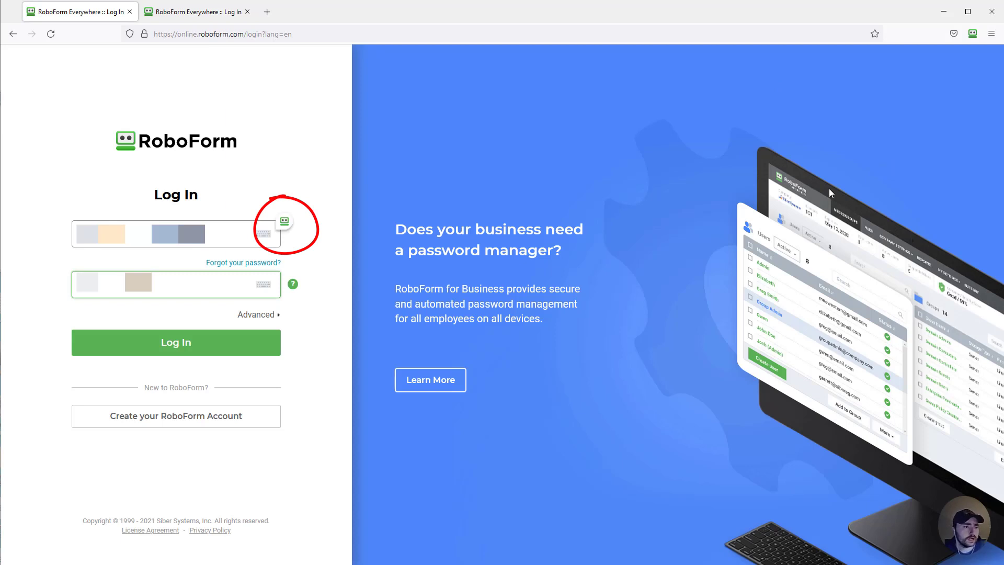
pyautogui.moveTo(872, 170)
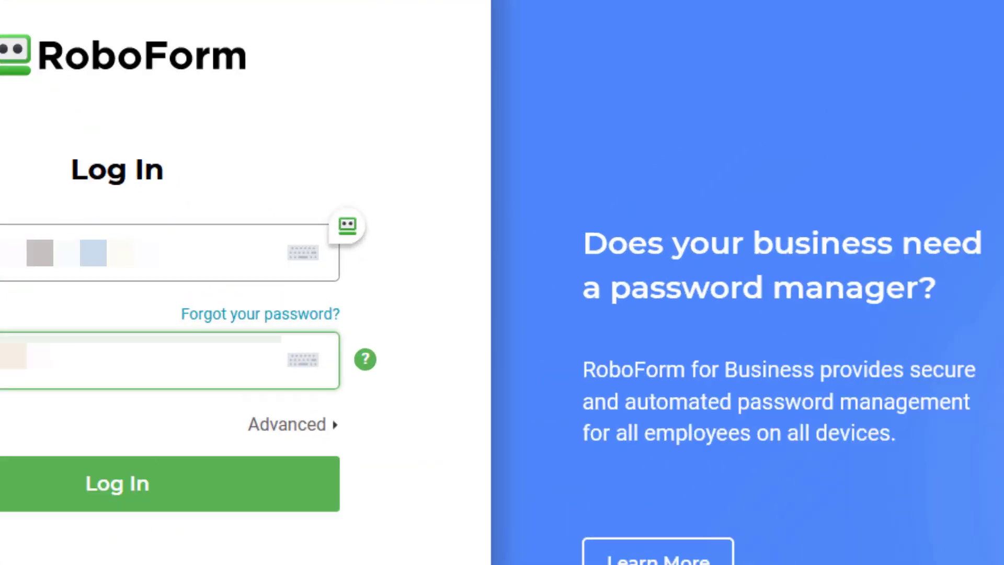
pyautogui.click(347, 226)
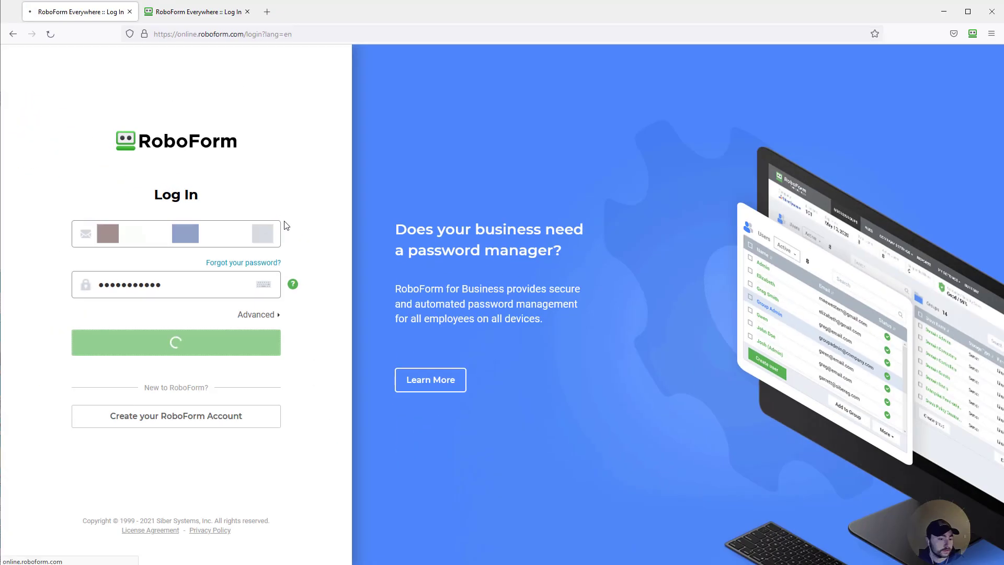
pyautogui.click(175, 342)
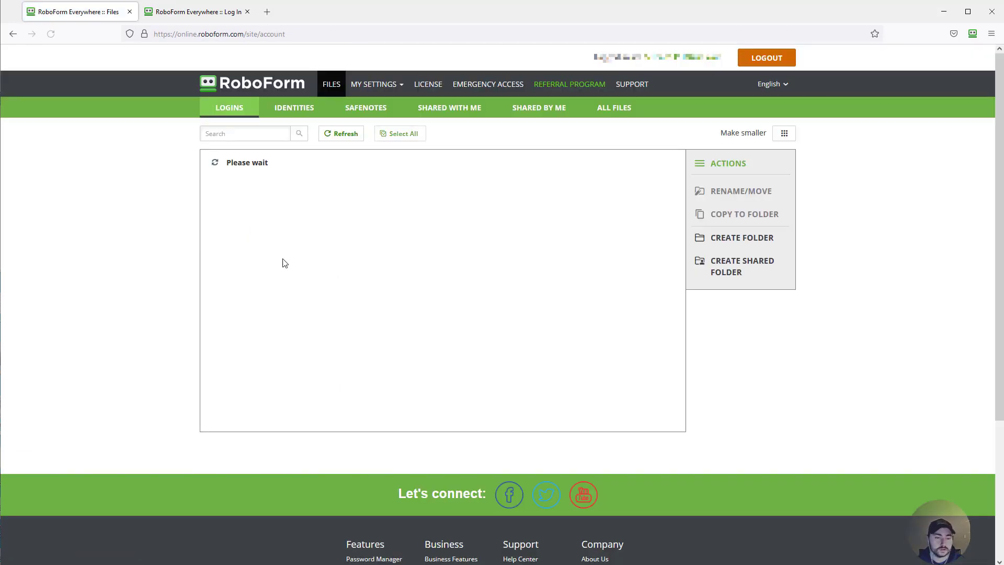